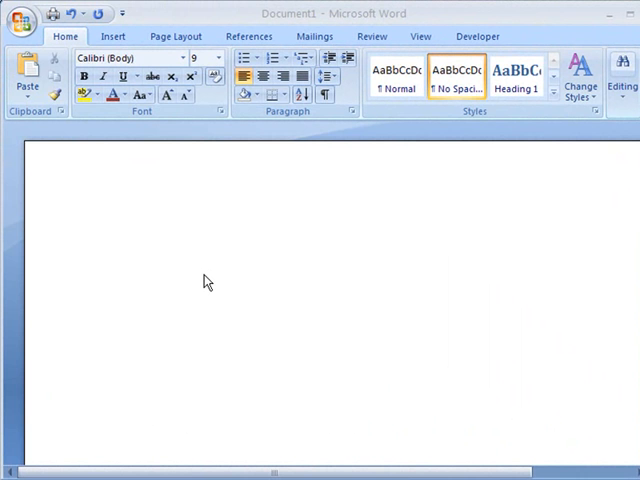
mouse_move(147, 191)
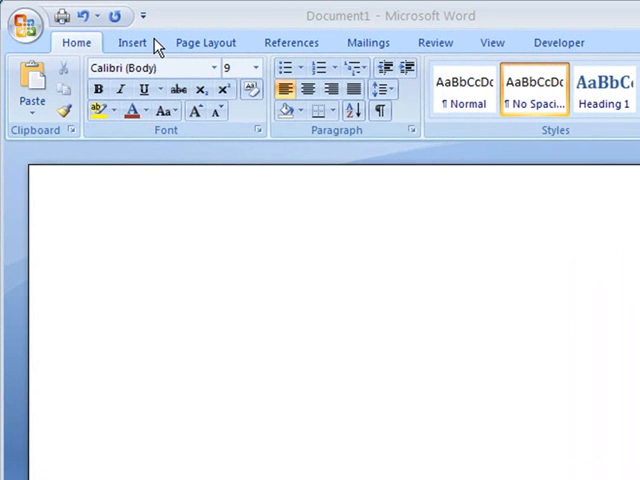
mouse_move(48, 105)
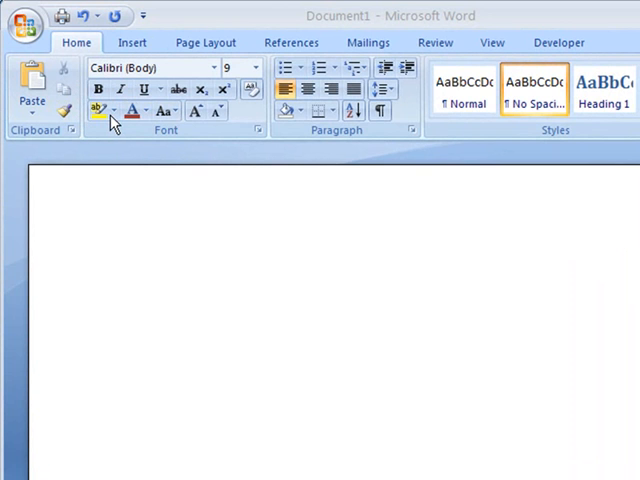
mouse_move(80, 48)
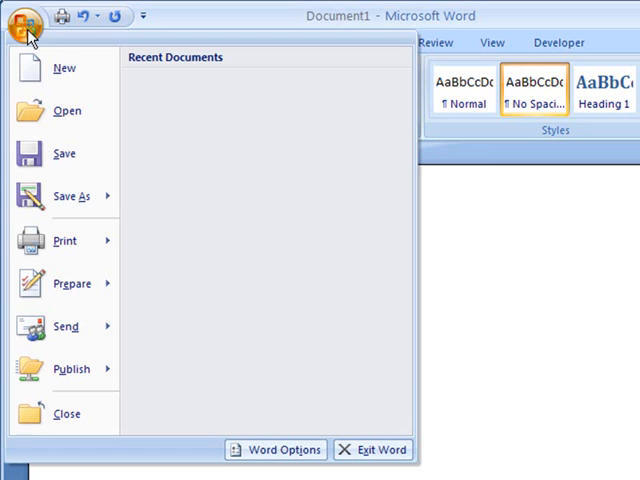
mouse_move(67, 111)
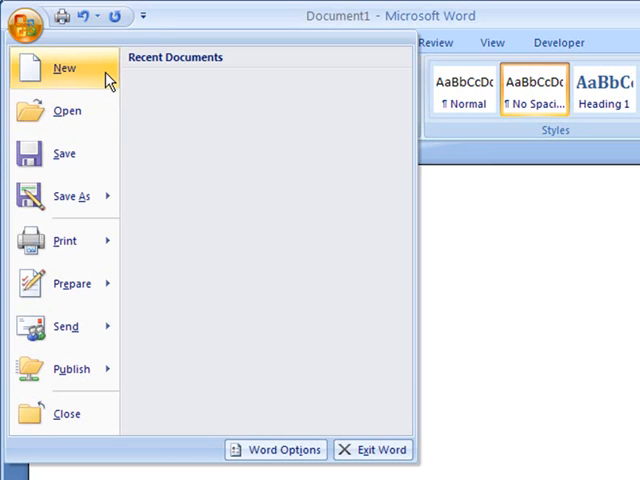
mouse_move(93, 77)
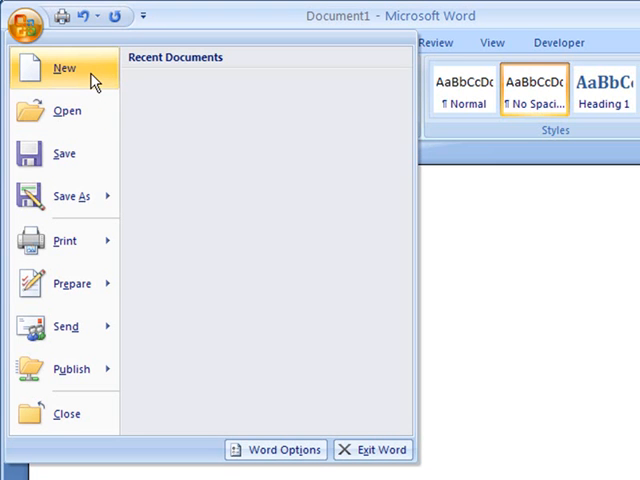
mouse_move(85, 200)
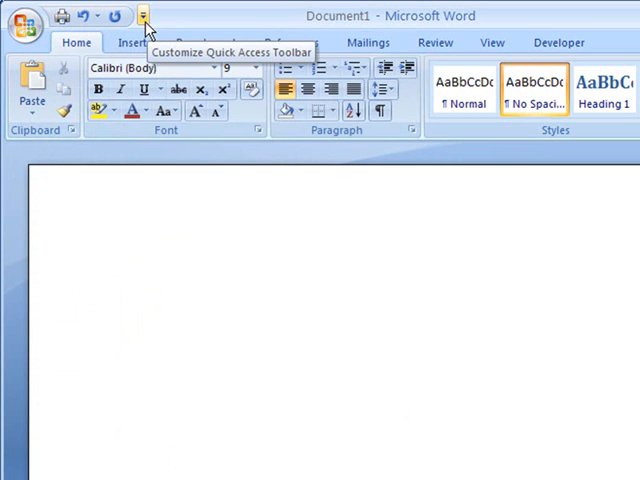
Add the New command to the Quick Access Toolbar from its customisation dropdown
click(144, 14)
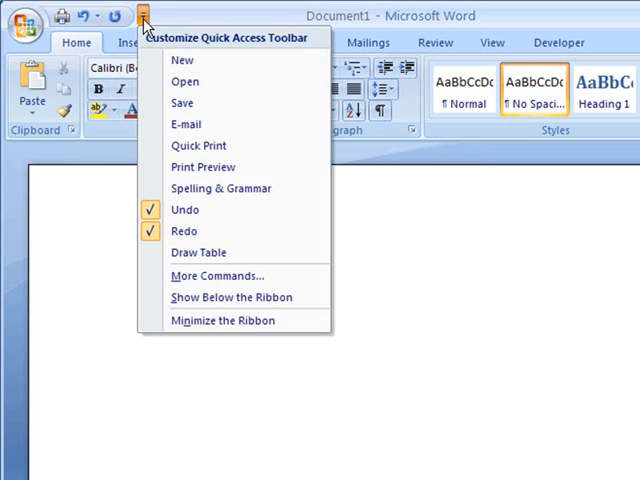
mouse_move(183, 60)
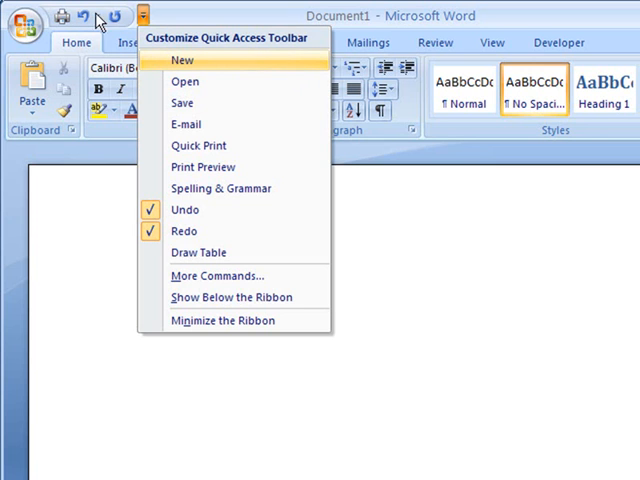
mouse_move(184, 54)
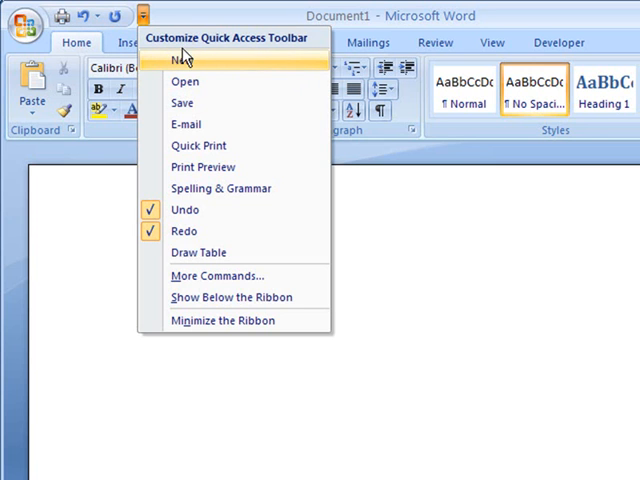
mouse_move(195, 210)
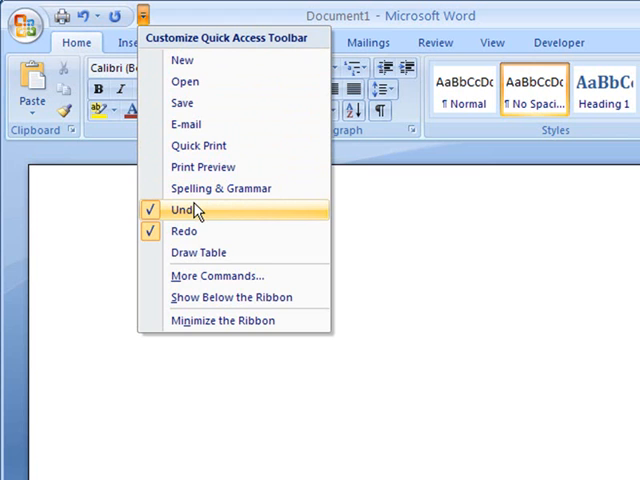
mouse_move(188, 231)
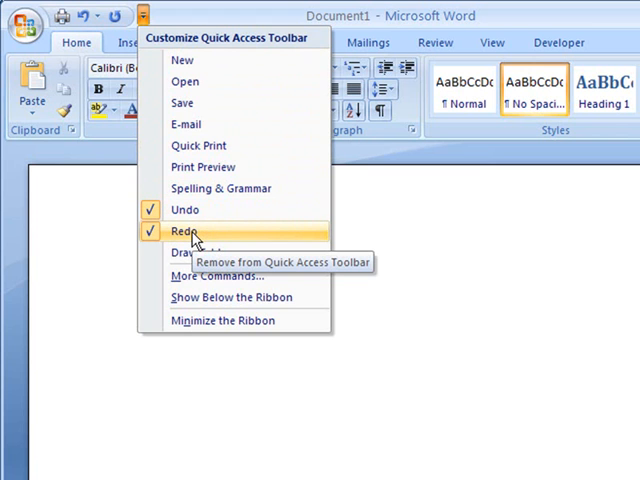
mouse_move(183, 60)
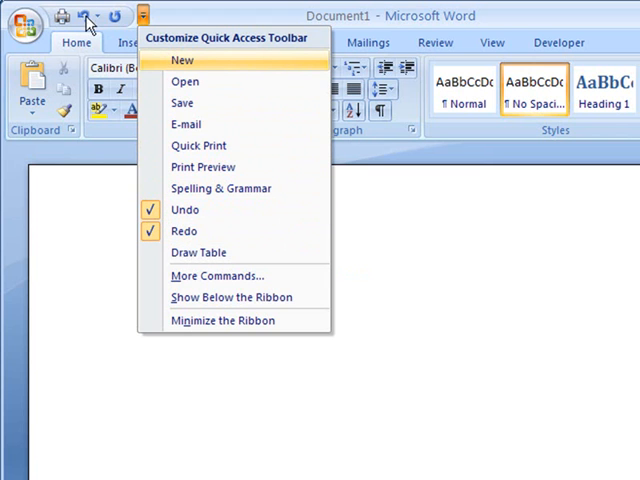
mouse_move(225, 73)
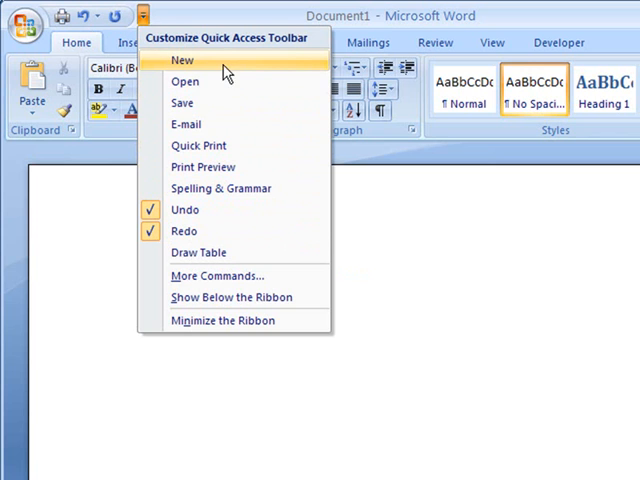
mouse_move(197, 64)
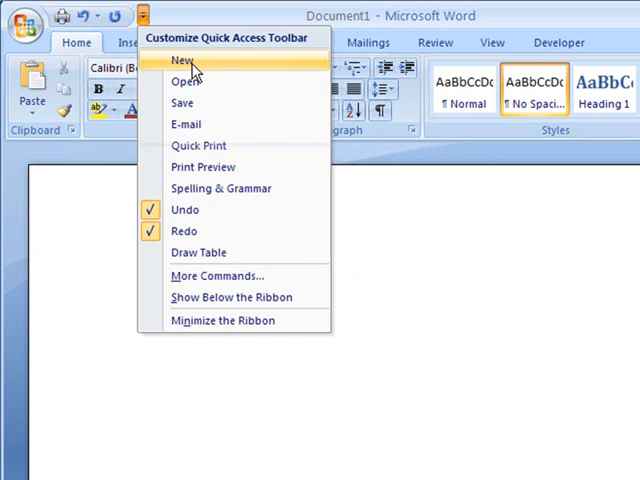
click(182, 60)
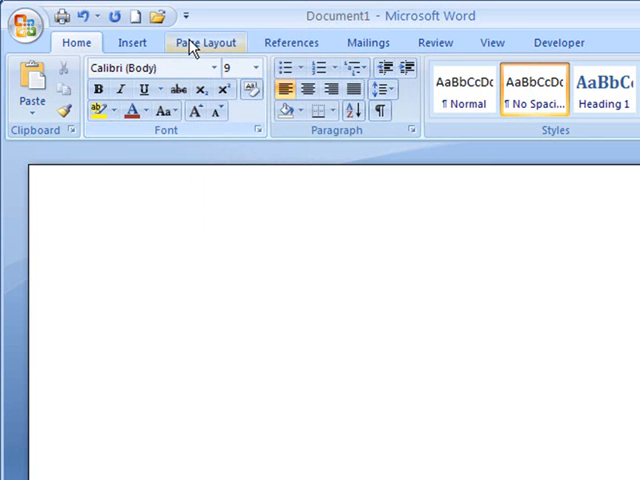
Tick Save in the Quick Access Toolbar dropdown so it sits beside New and Open
click(184, 15)
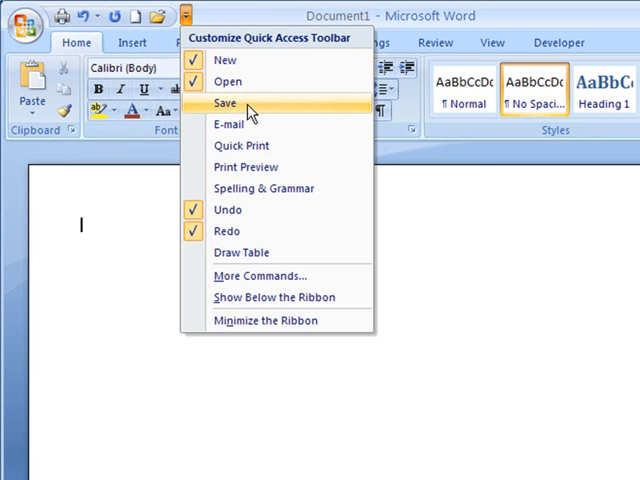
click(225, 102)
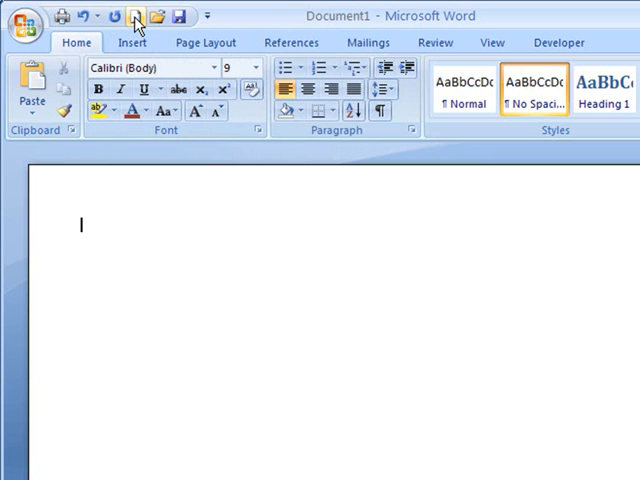
mouse_move(181, 16)
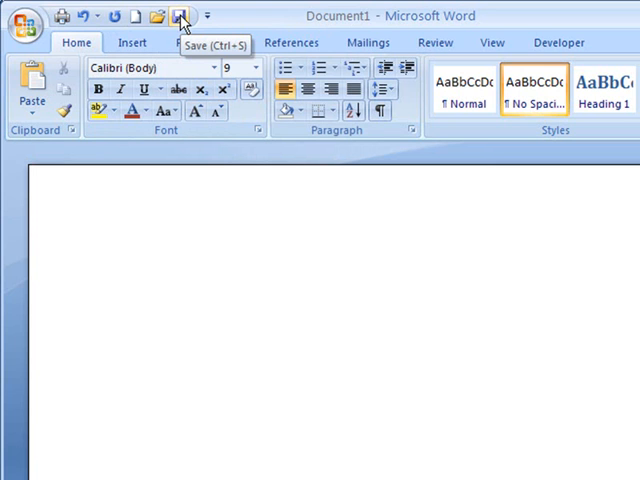
Open the Office button menu showing New, Open, Save, Save As and Print
click(157, 14)
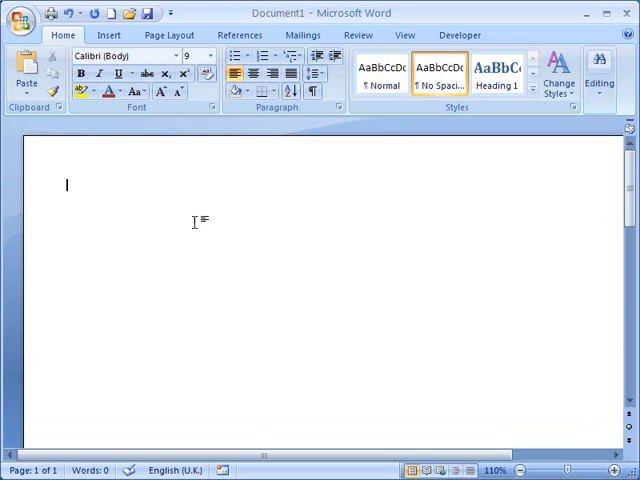
click(22, 14)
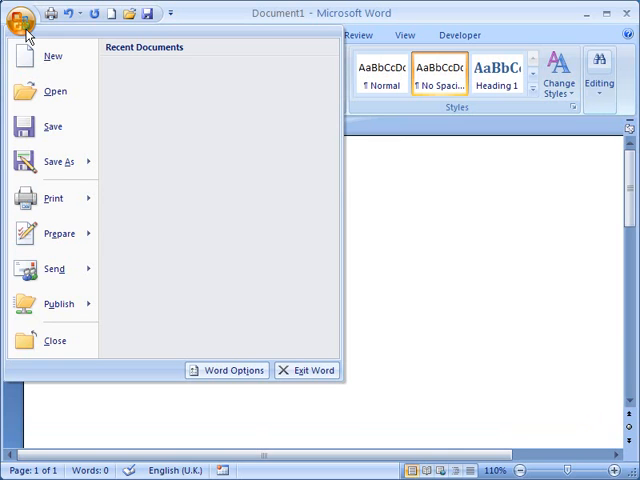